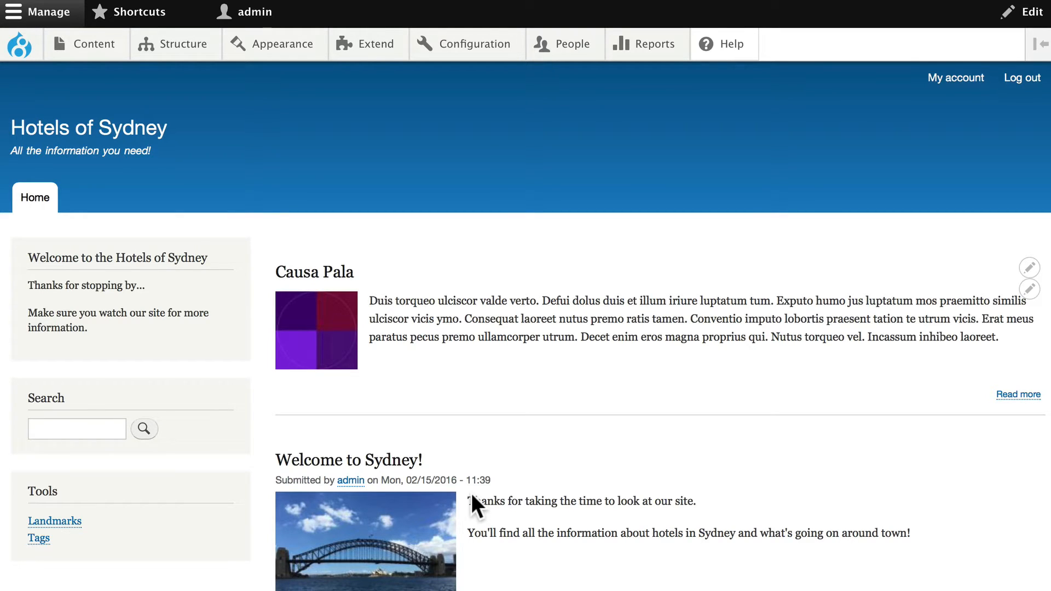
mouse_move(451, 148)
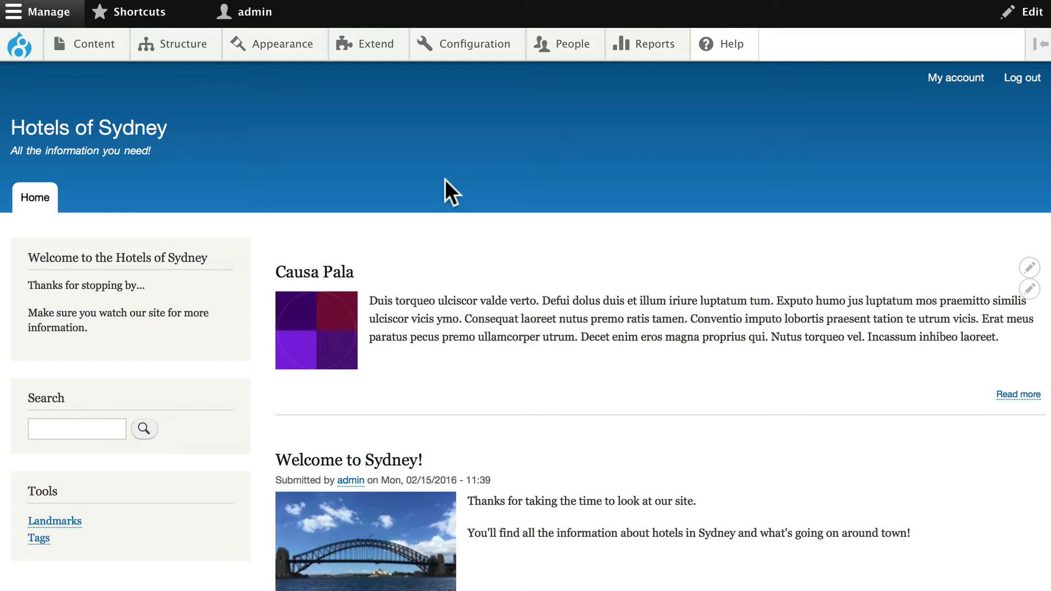
mouse_move(130, 97)
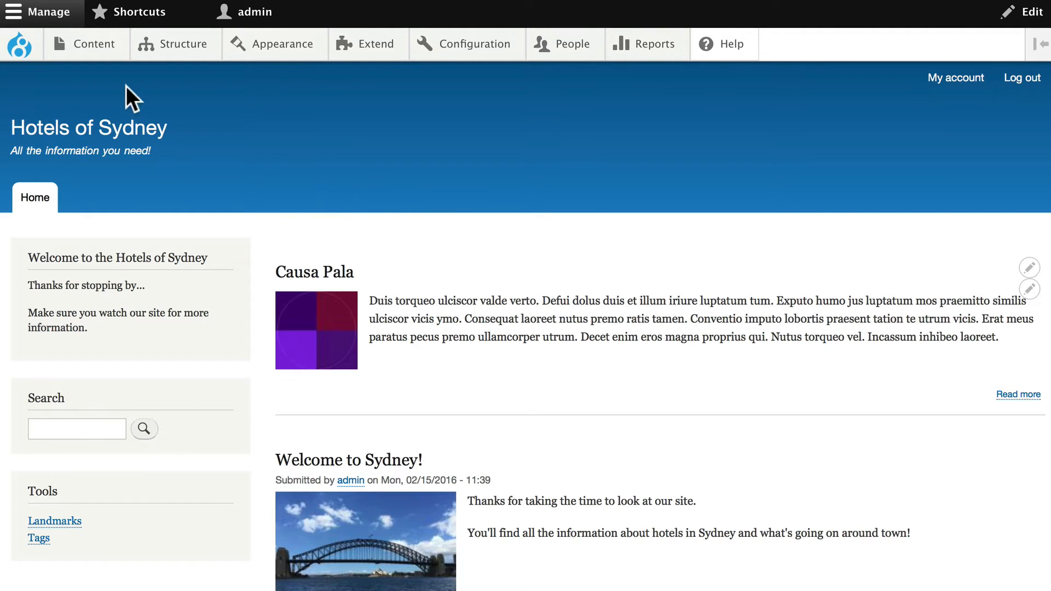
Step: Go to Structure > Taxonomy and list the Landmarks vocabulary terms, including Opera House
left_click(183, 44)
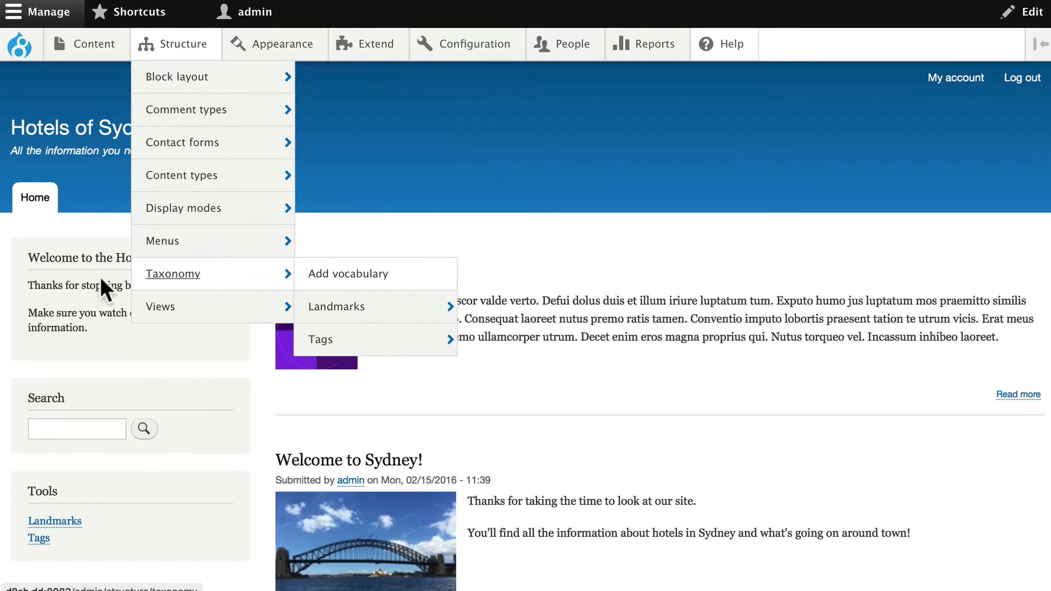
left_click(172, 273)
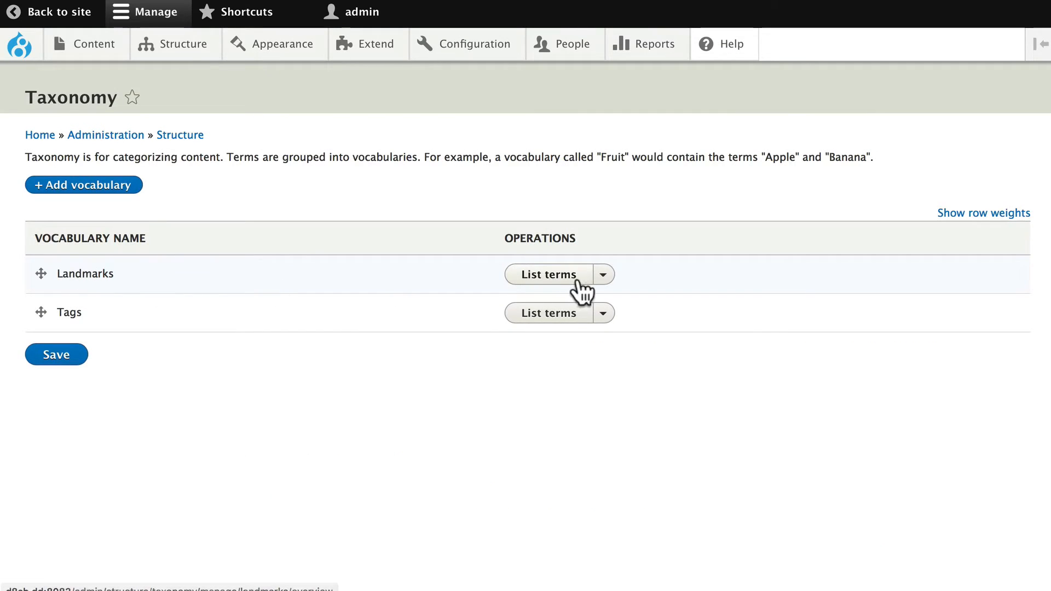
mouse_move(367, 346)
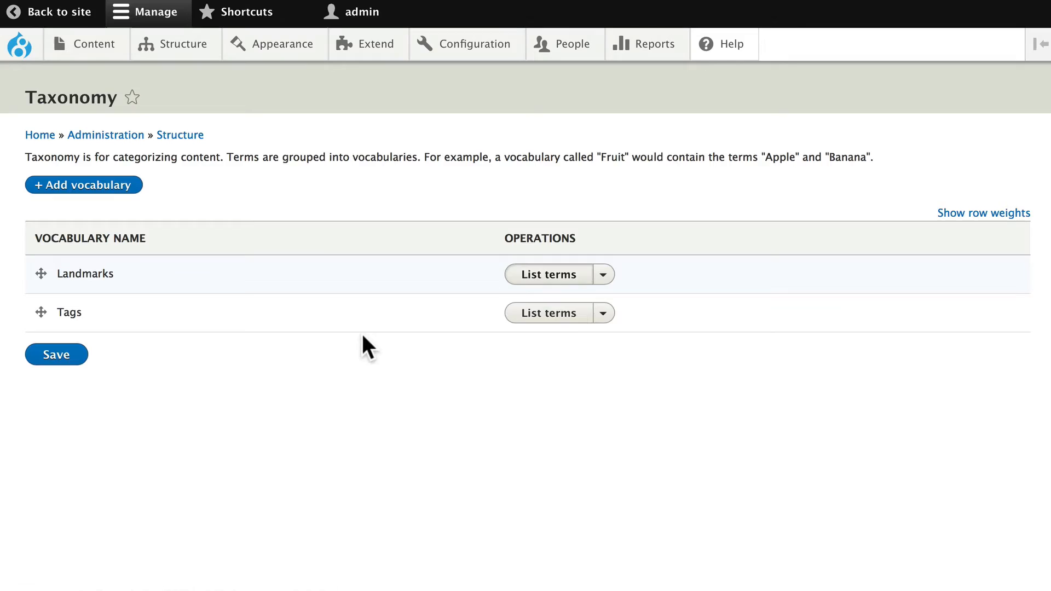
left_click(547, 274)
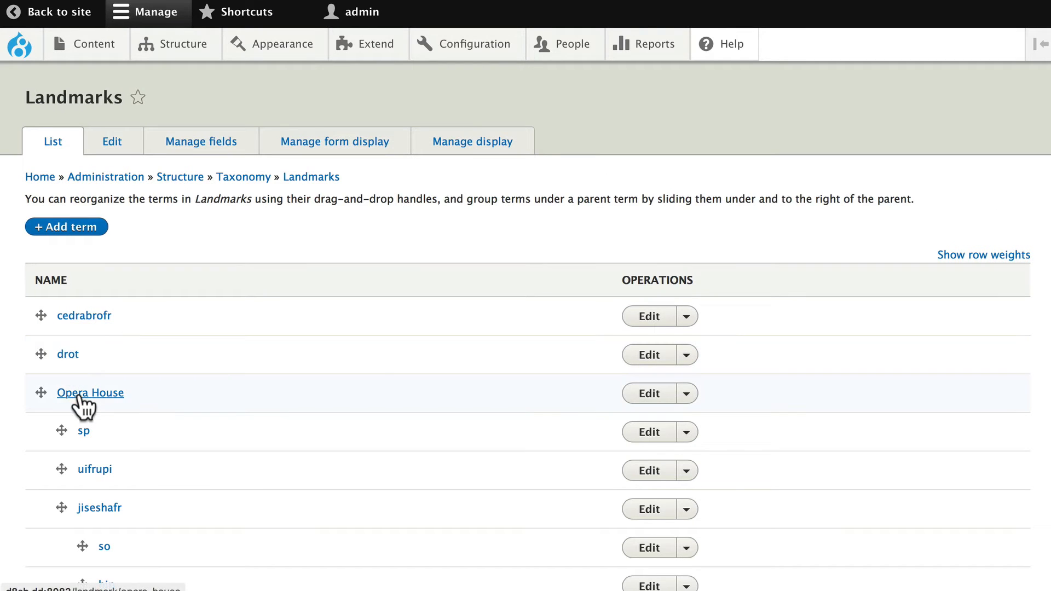
left_click(89, 392)
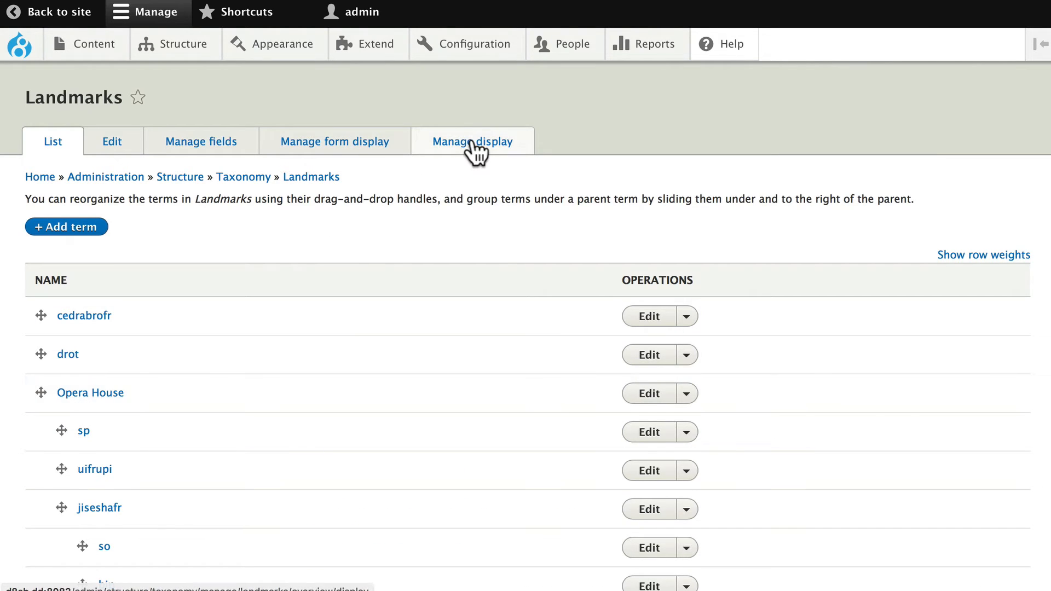
Step: Review the Landmark Picture format settings on Manage display and cancel without changes
left_click(473, 141)
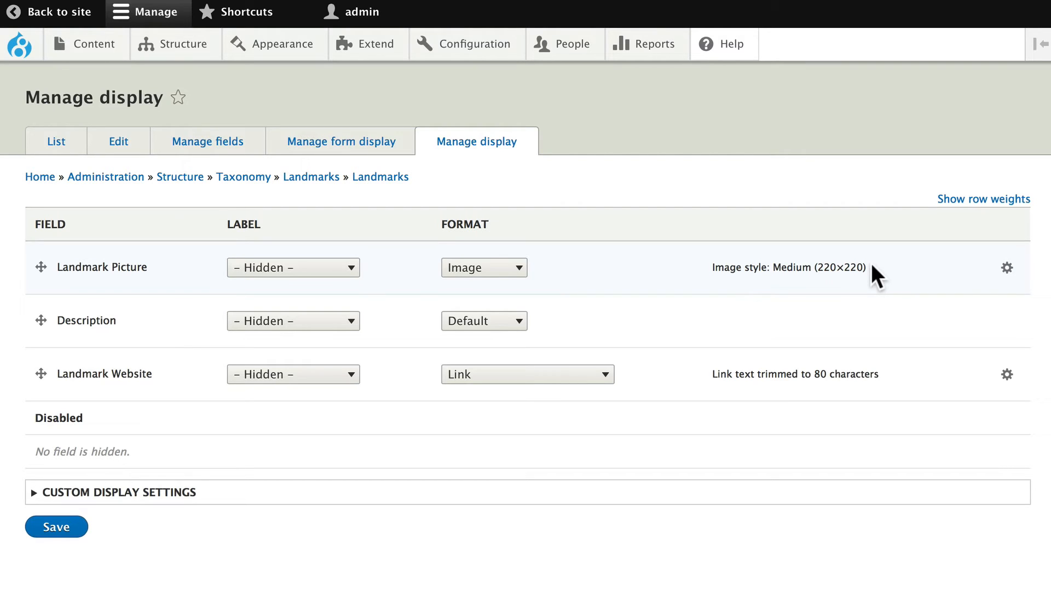
left_click(1006, 267)
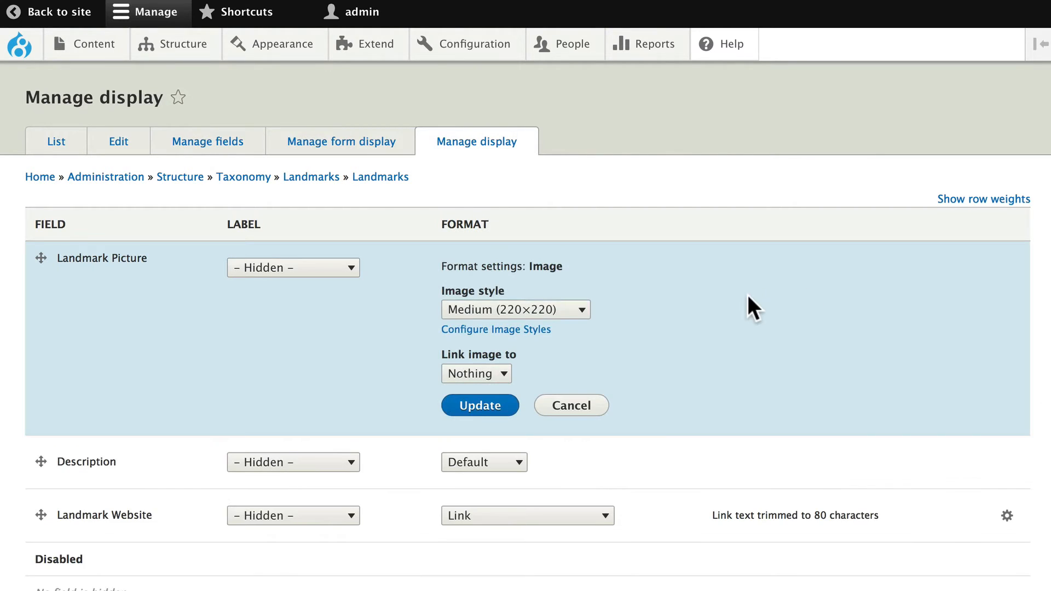
left_click(514, 309)
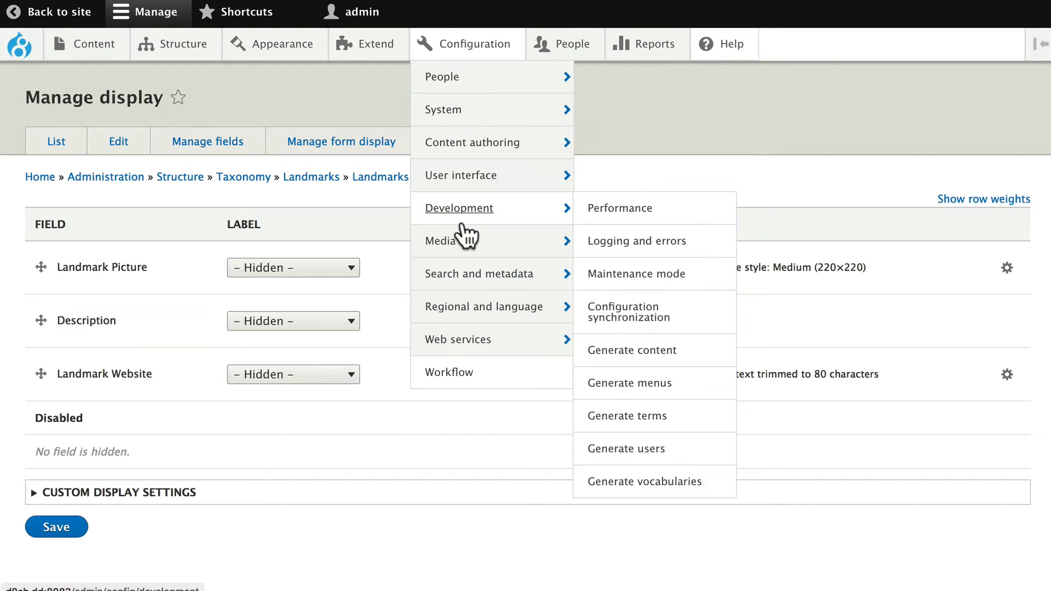
mouse_move(442, 241)
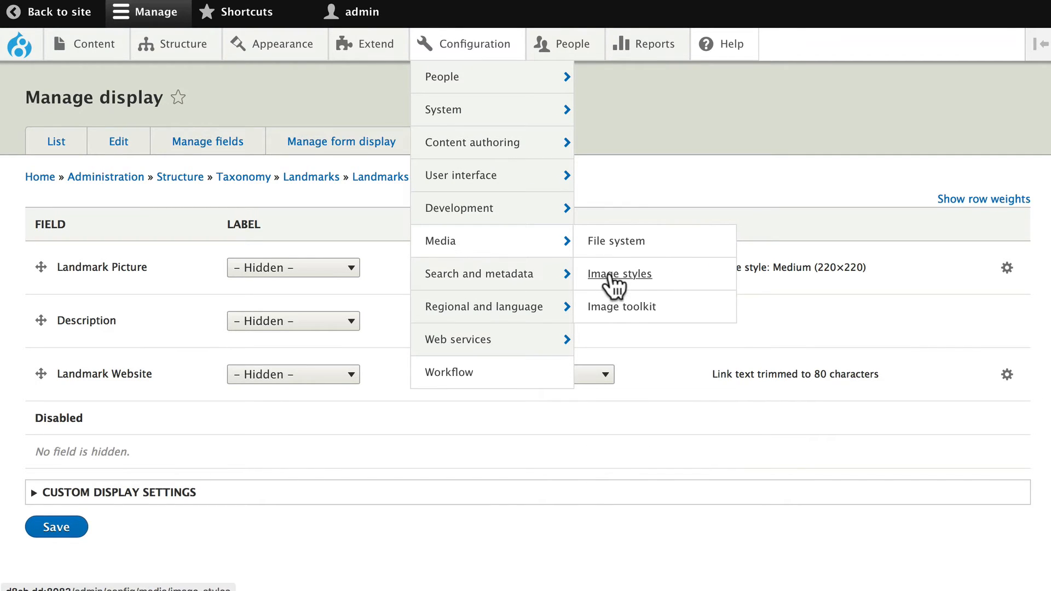
Step: Create a new image style named 'Taxonomy 300x300' from the Image styles list
left_click(618, 274)
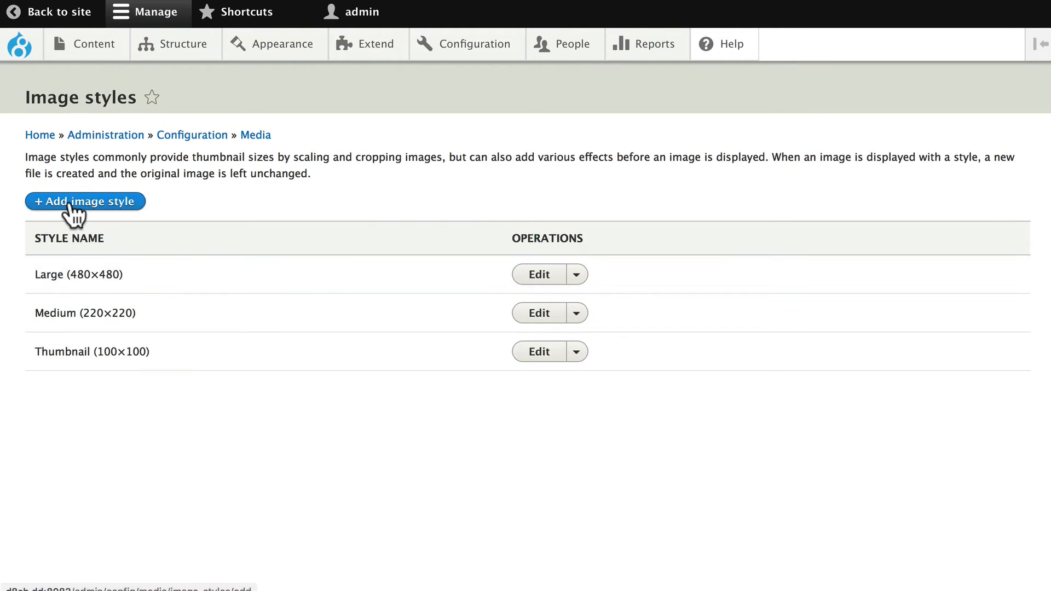
left_click(85, 202)
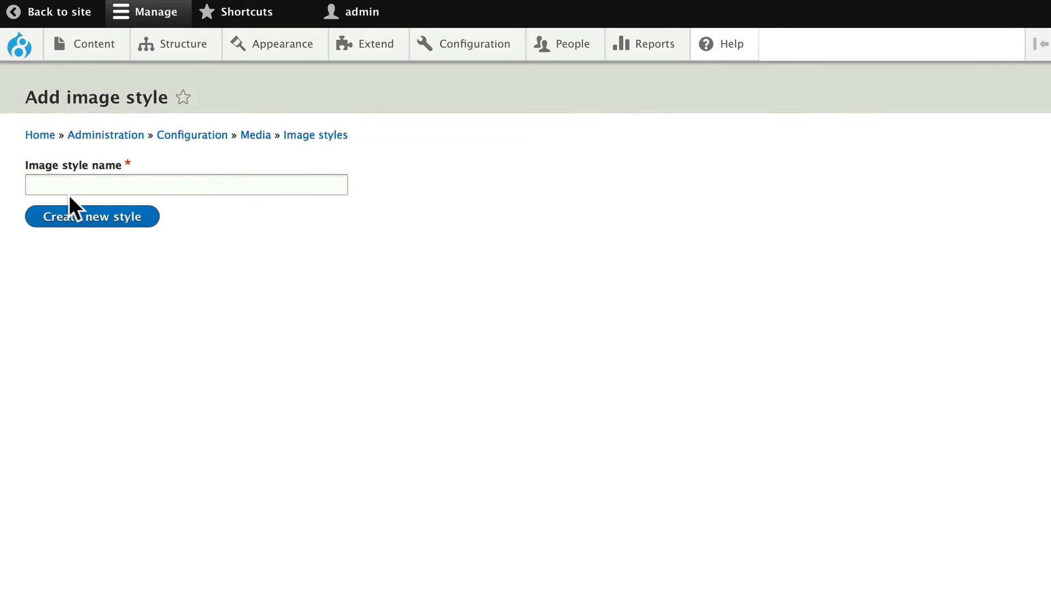
left_click(186, 184)
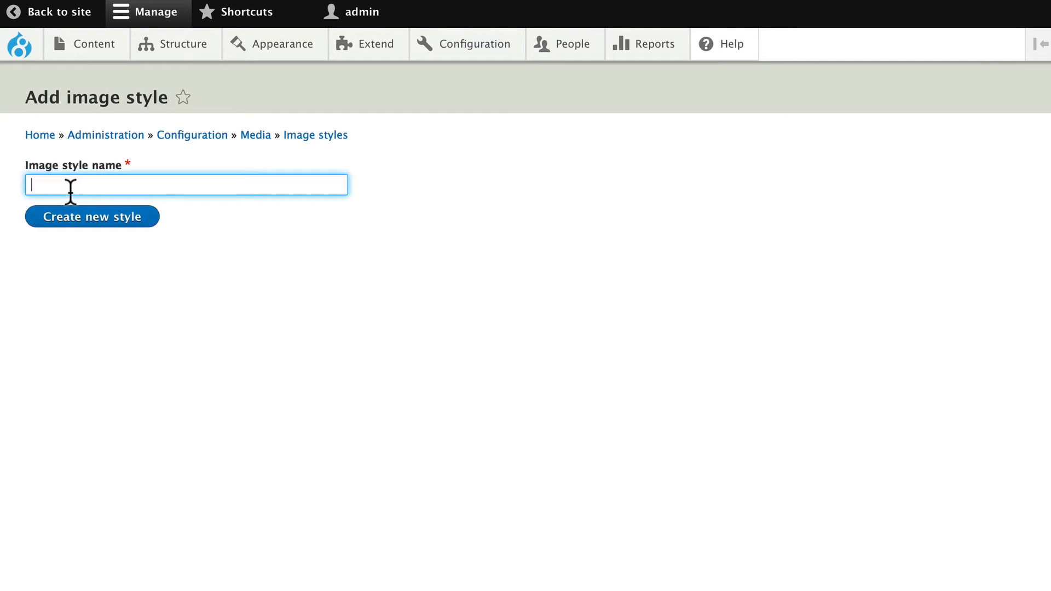
type("Taxonom")
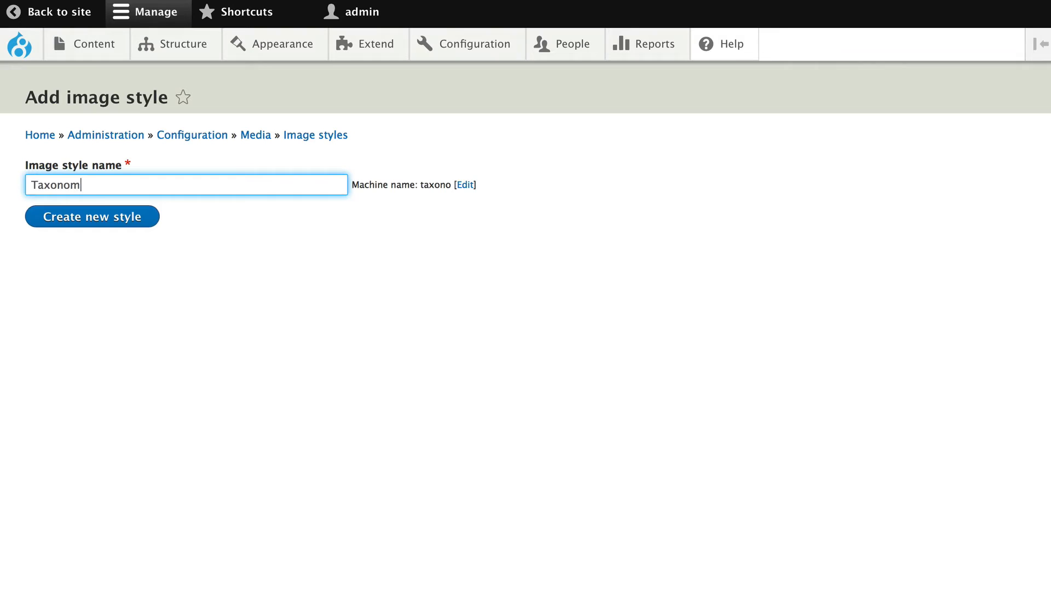
type("y 300x300")
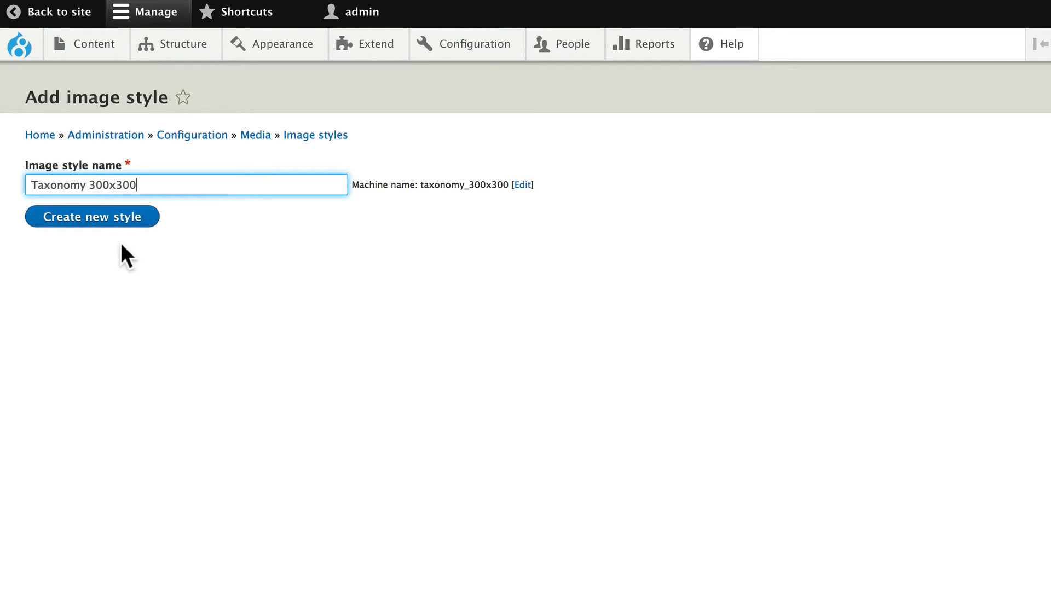
left_click(92, 217)
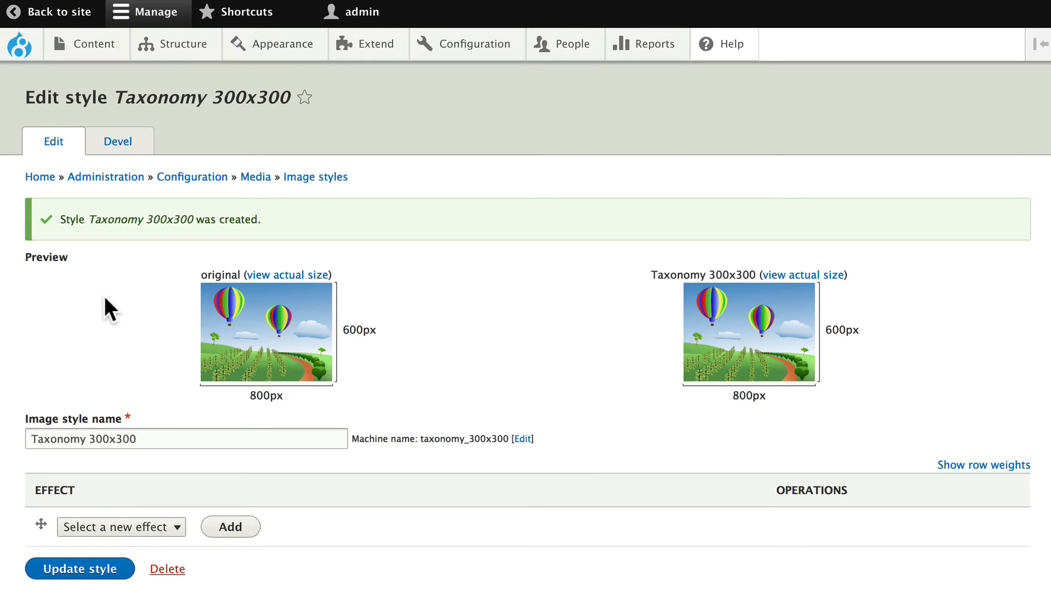
Step: Add a Scale effect with width 300 and height 300 to the style
left_click(121, 526)
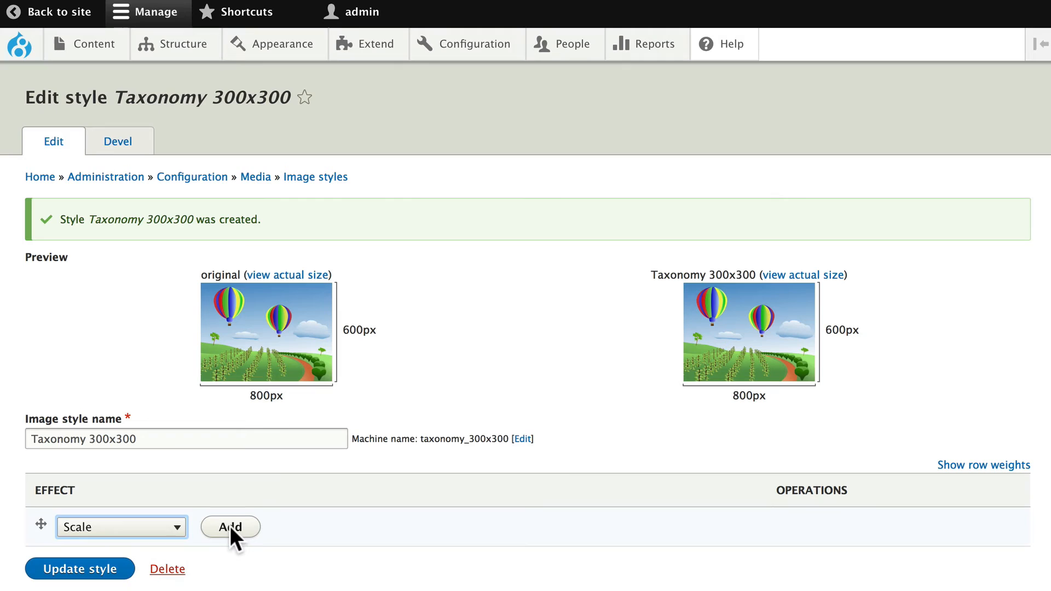
left_click(229, 527)
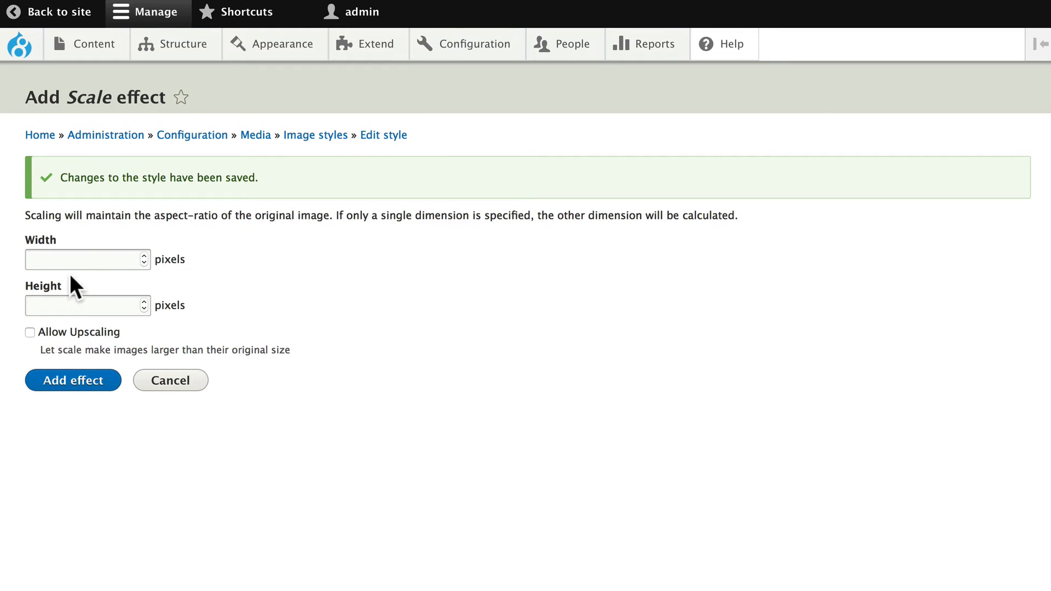
type("300")
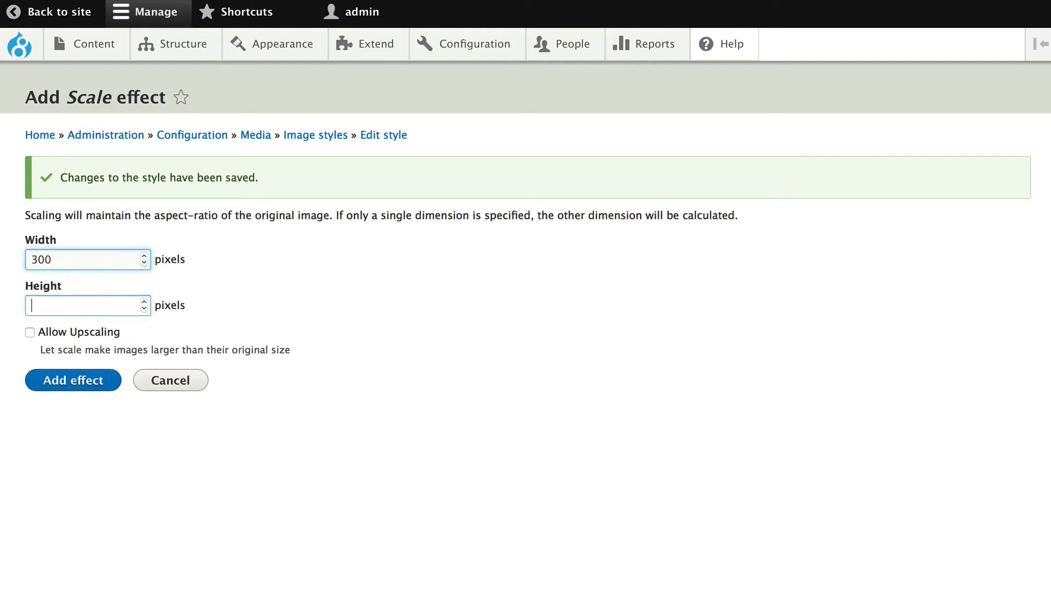
type("300")
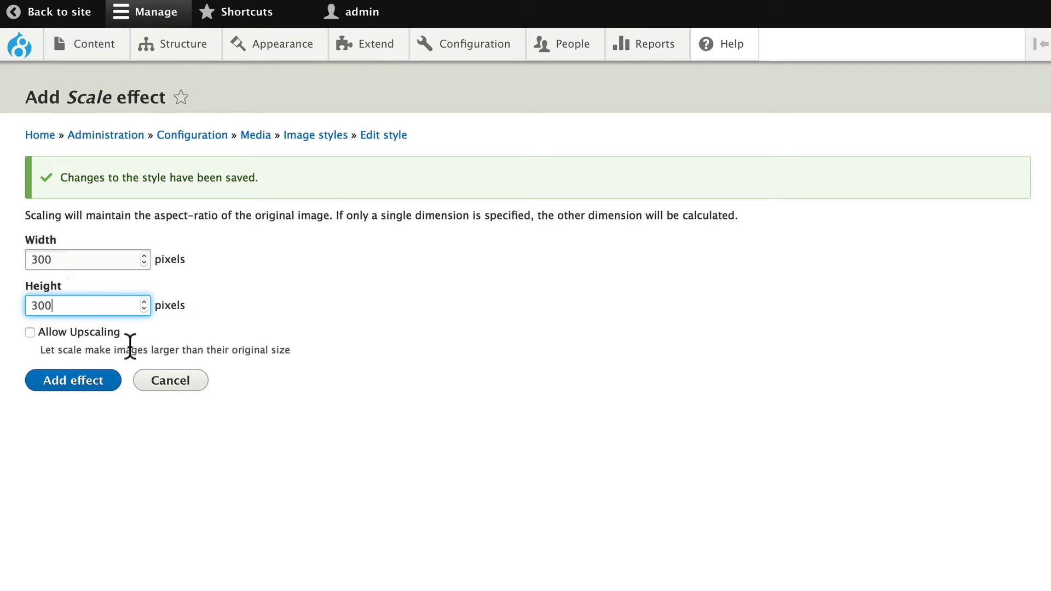
mouse_move(73, 380)
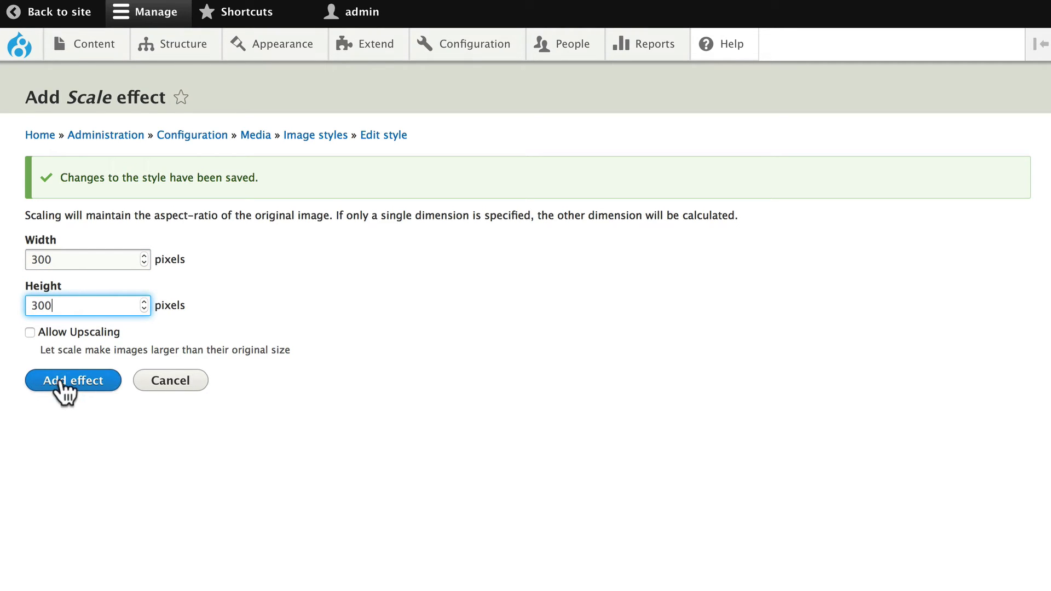
left_click(73, 380)
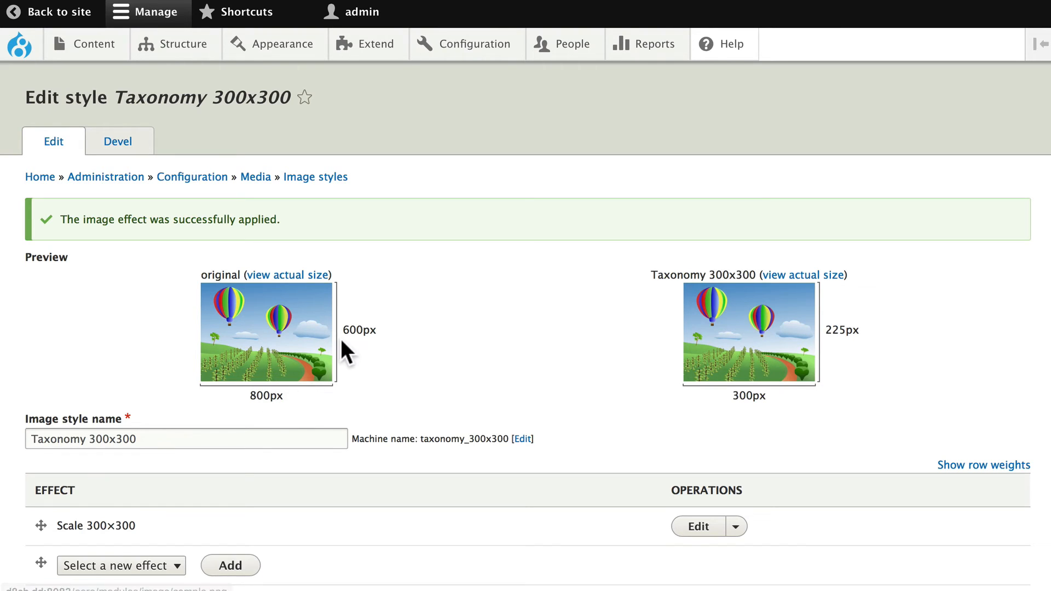
mouse_move(836, 352)
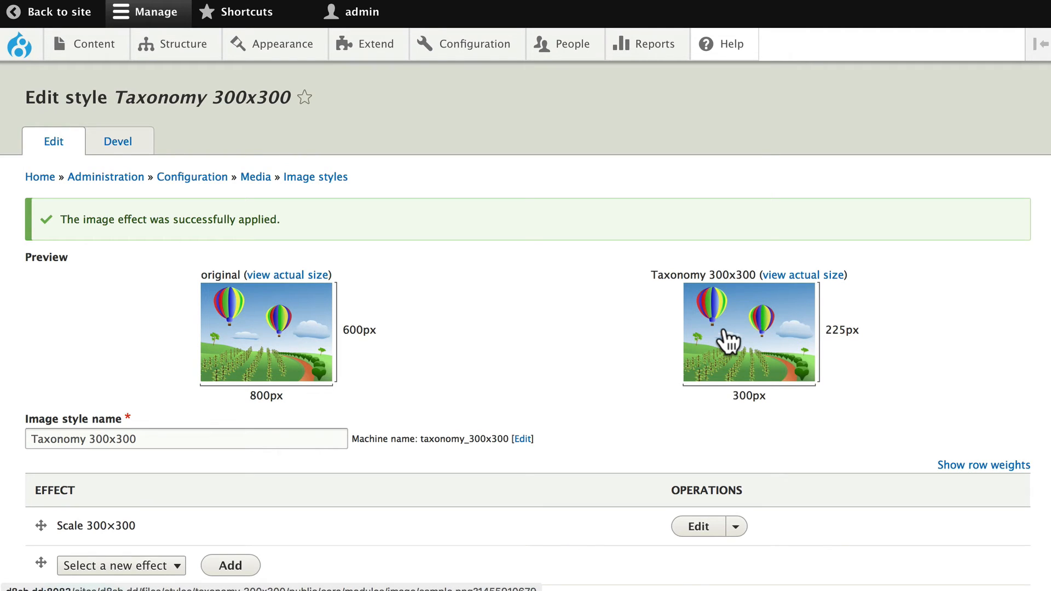
Step: Set the Landmarks picture field to the Taxonomy 300x300 image style and save the display
left_click(182, 44)
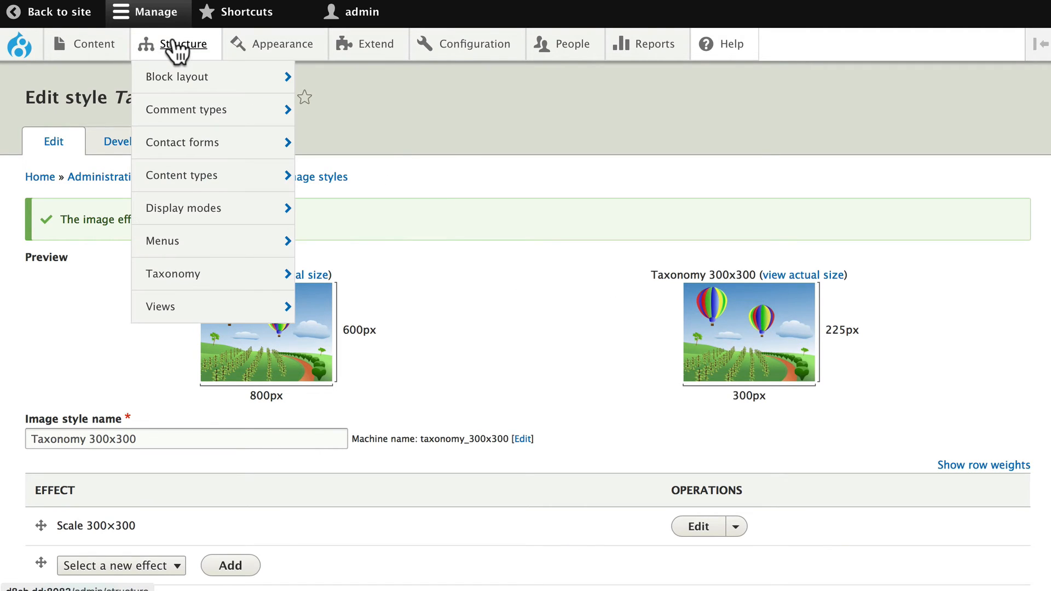
left_click(174, 274)
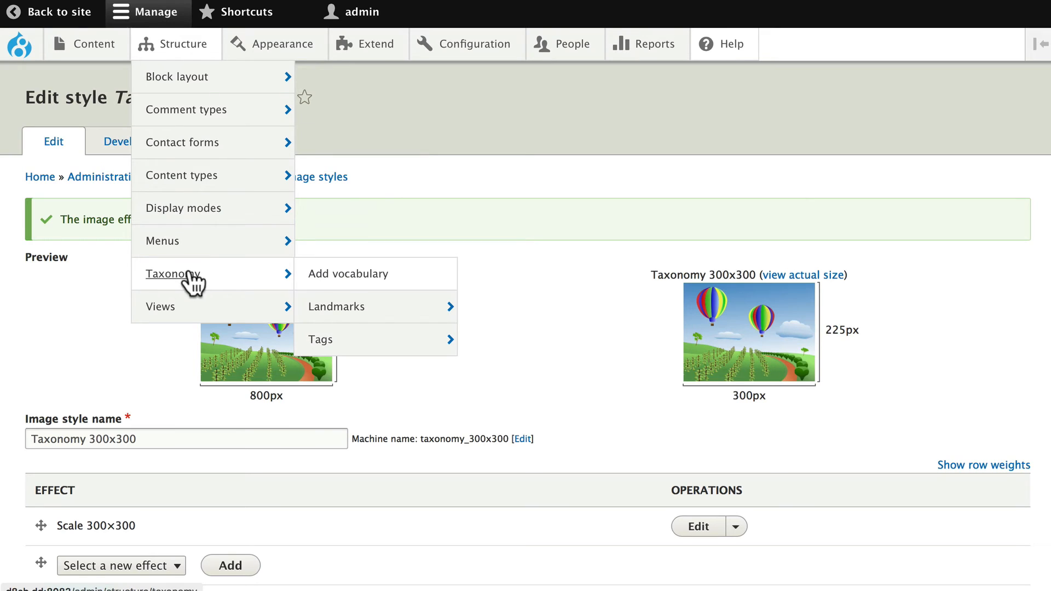
mouse_move(336, 307)
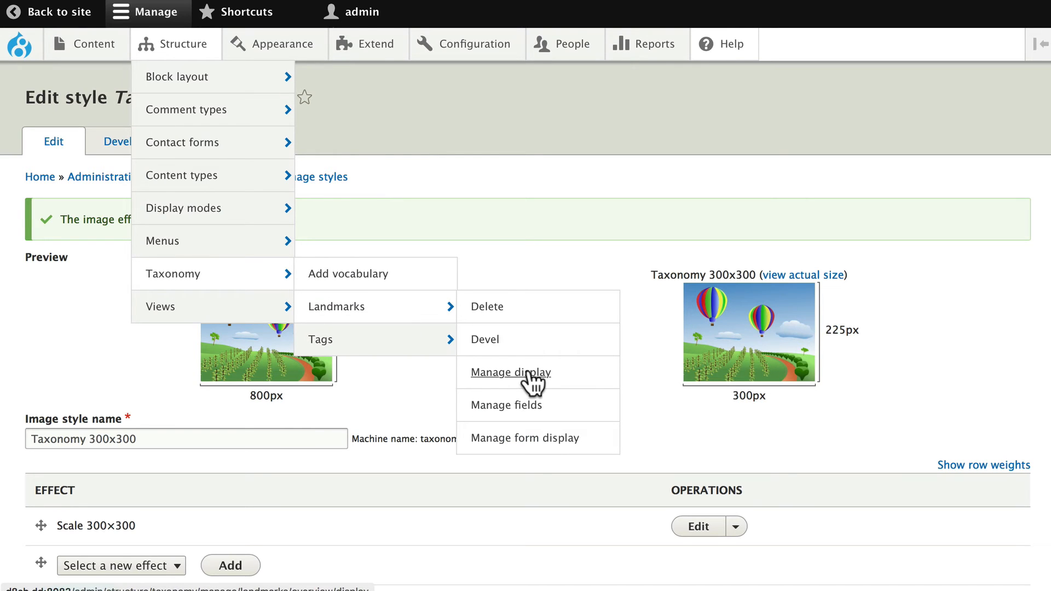
left_click(510, 372)
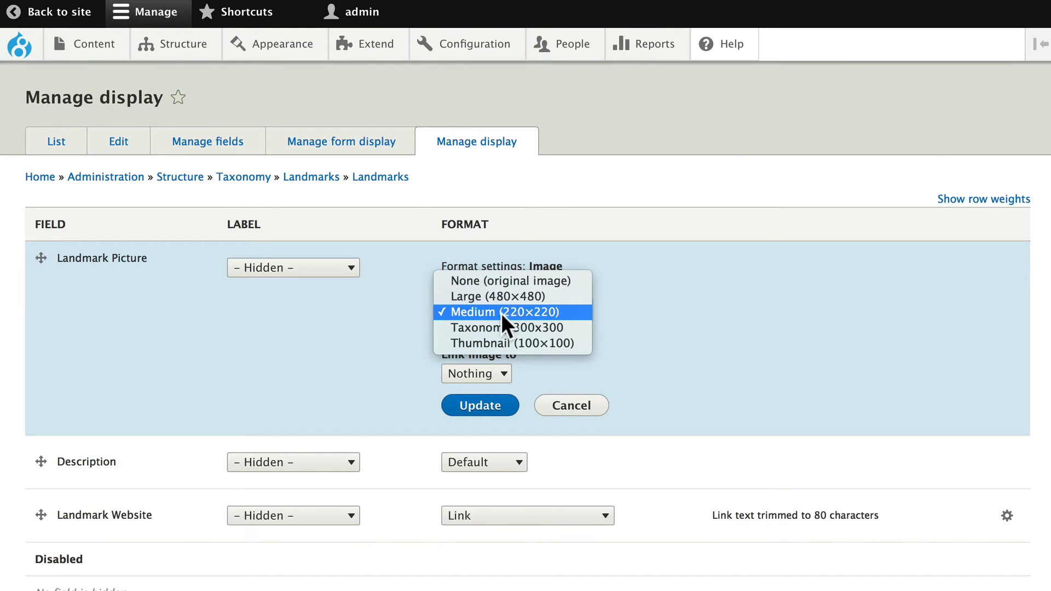
left_click(509, 327)
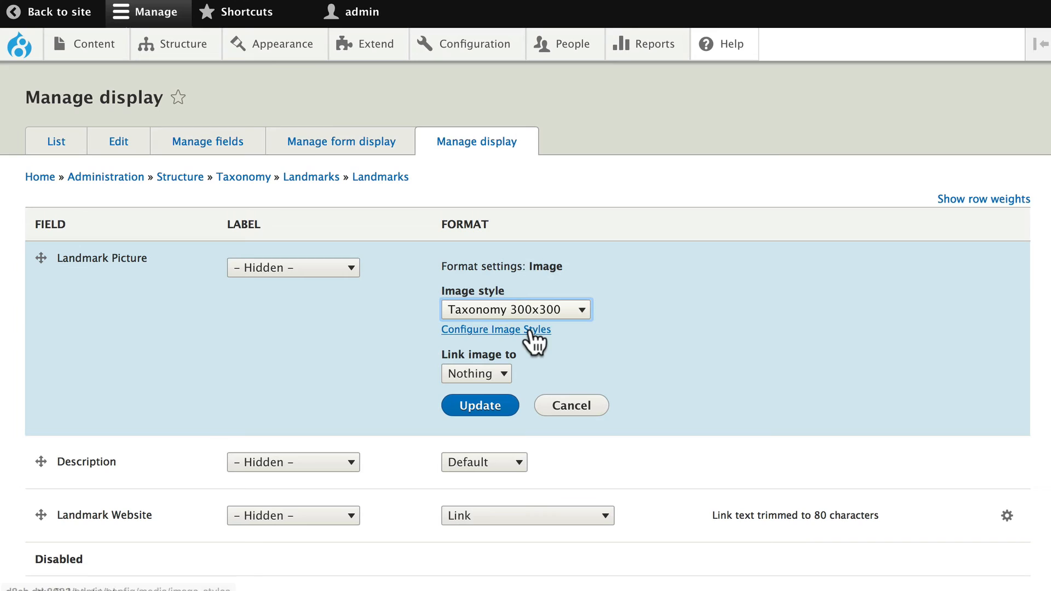
mouse_move(565, 338)
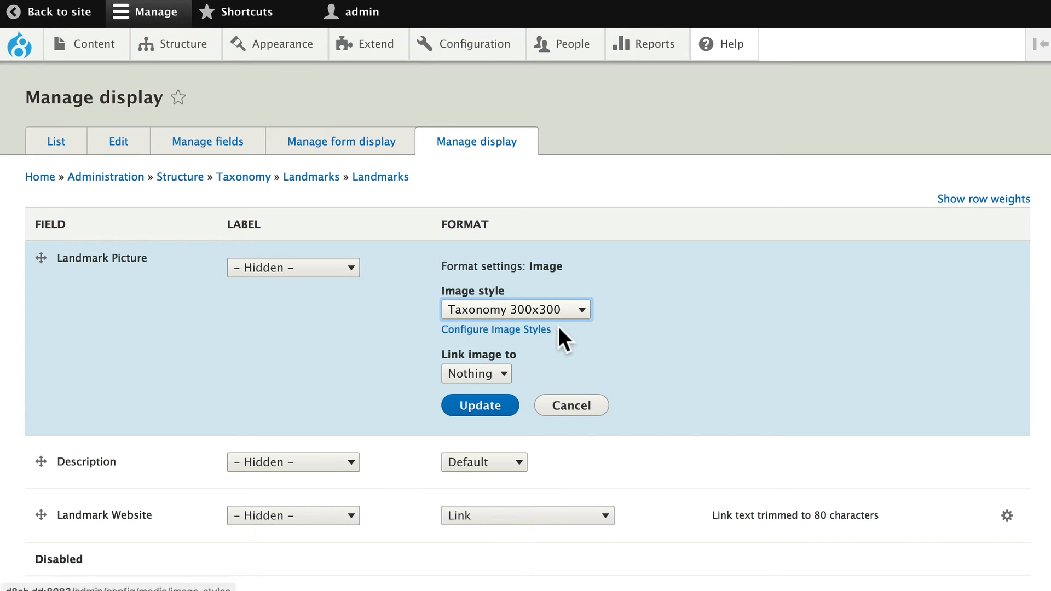
mouse_move(473, 342)
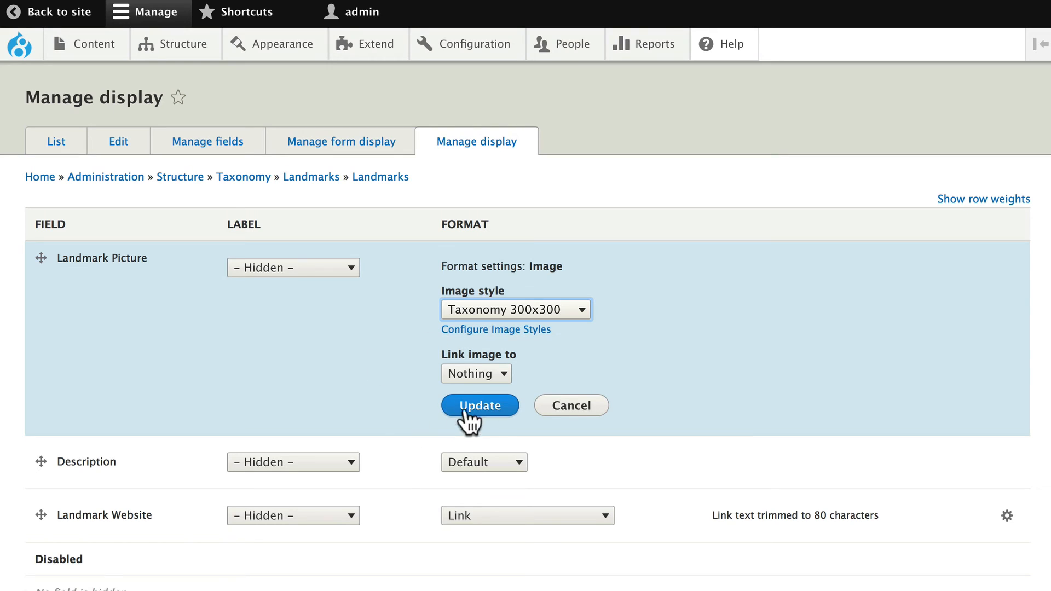
left_click(479, 405)
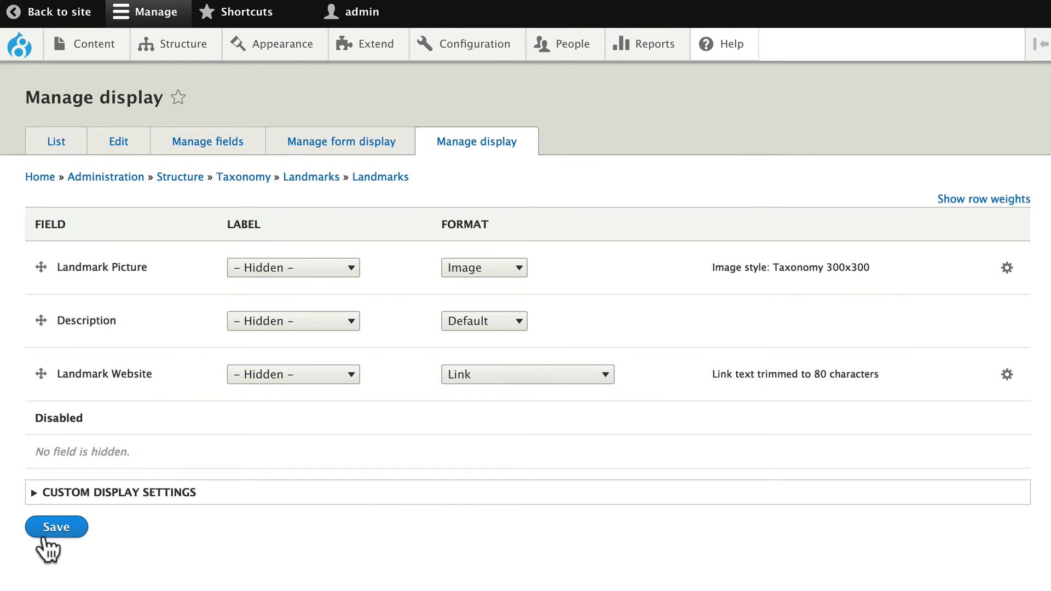
left_click(56, 527)
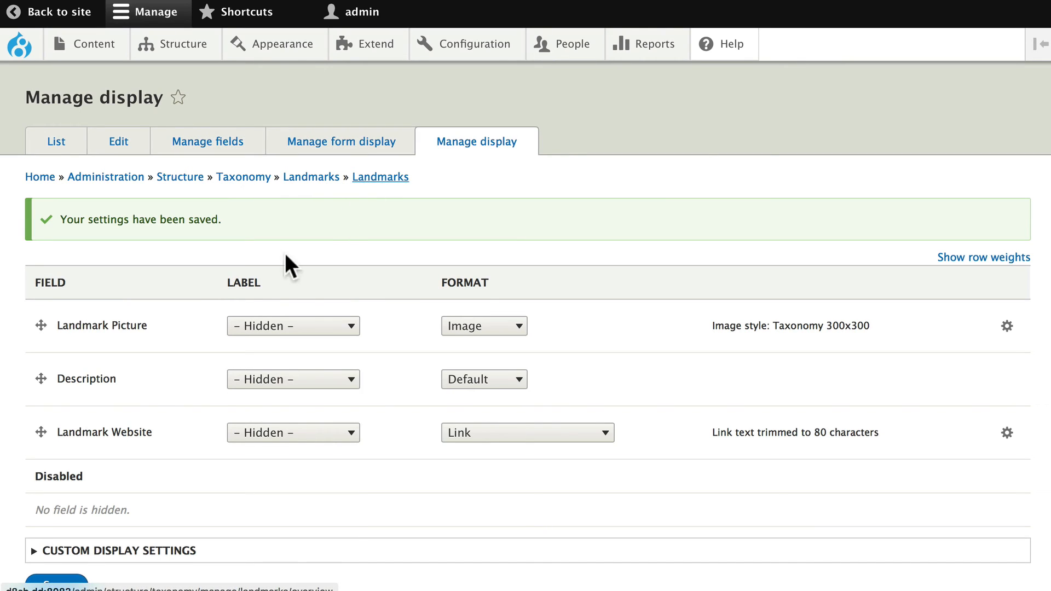
Step: View the Opera House term page with its larger picture
left_click(52, 141)
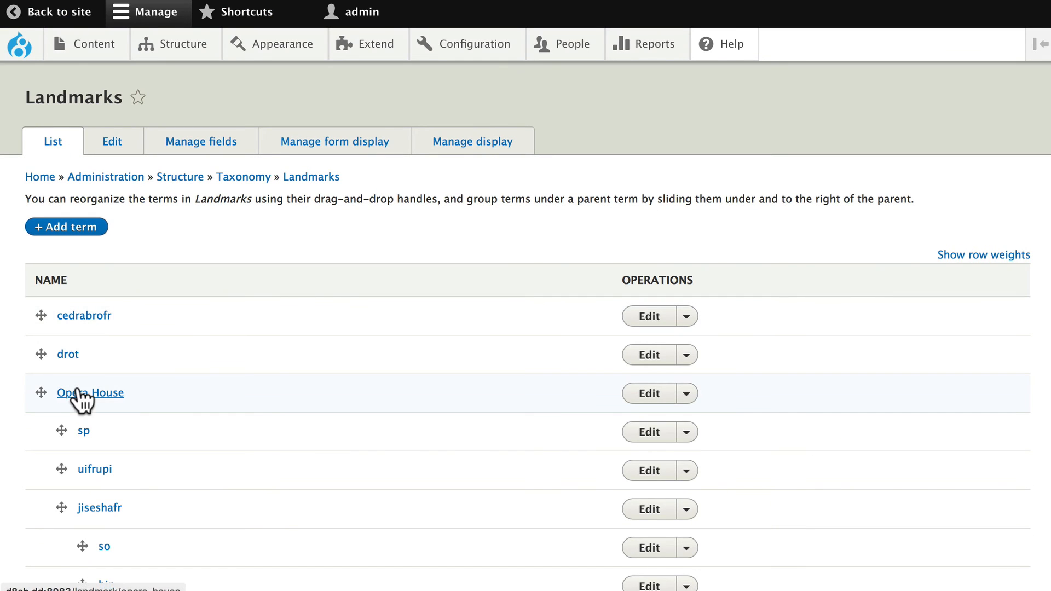
left_click(89, 393)
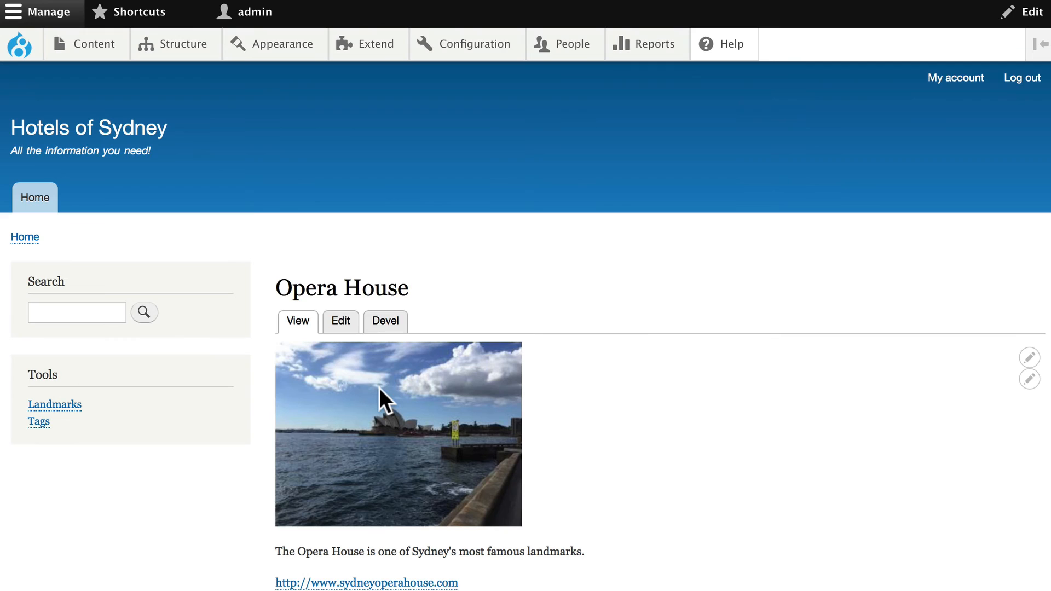